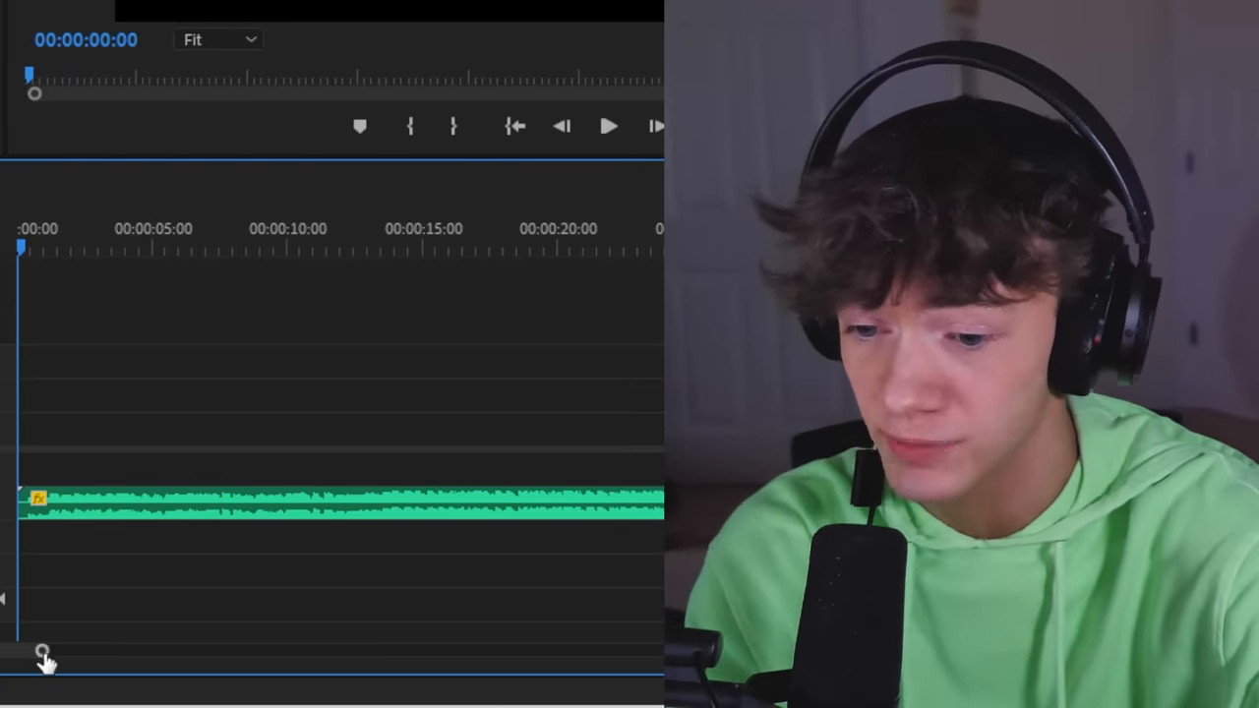
Play the slowed-down song clip from the timeline past the eleven-second mark
{"action": "left_click", "coordinate": [608, 126]}
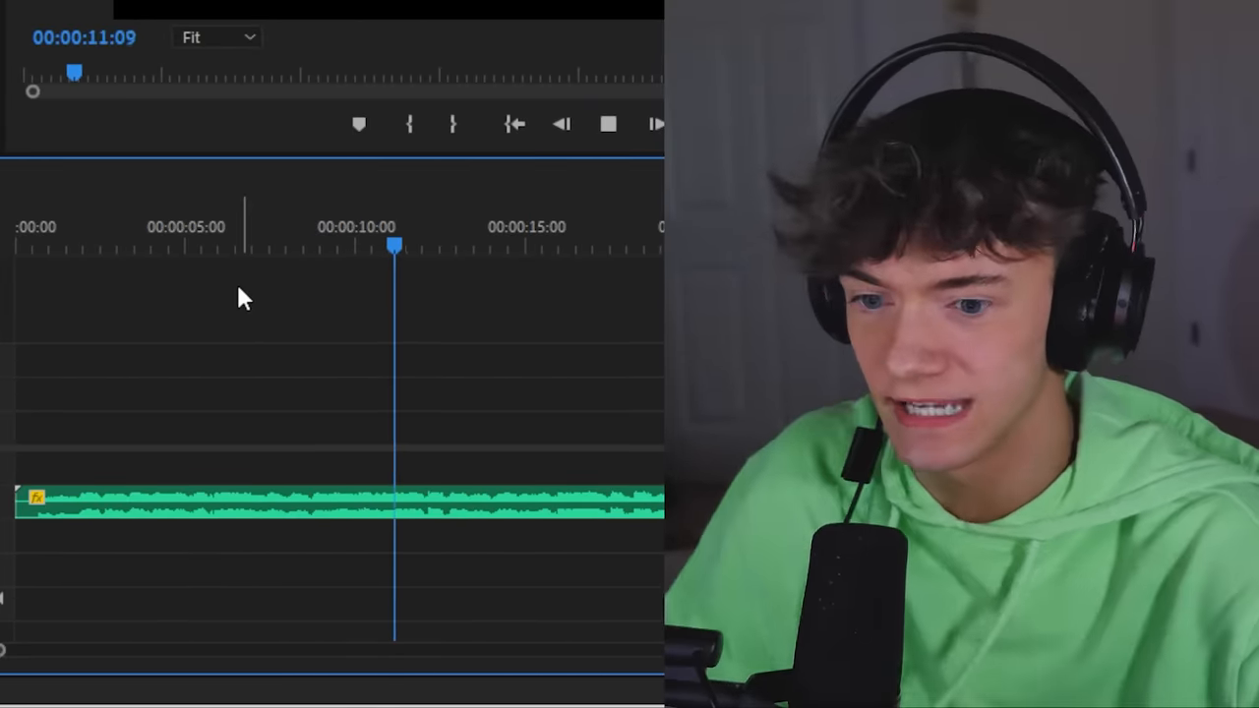
Stop playback with the playhead back at 00:00:00:00
{"action": "left_click", "coordinate": [608, 124]}
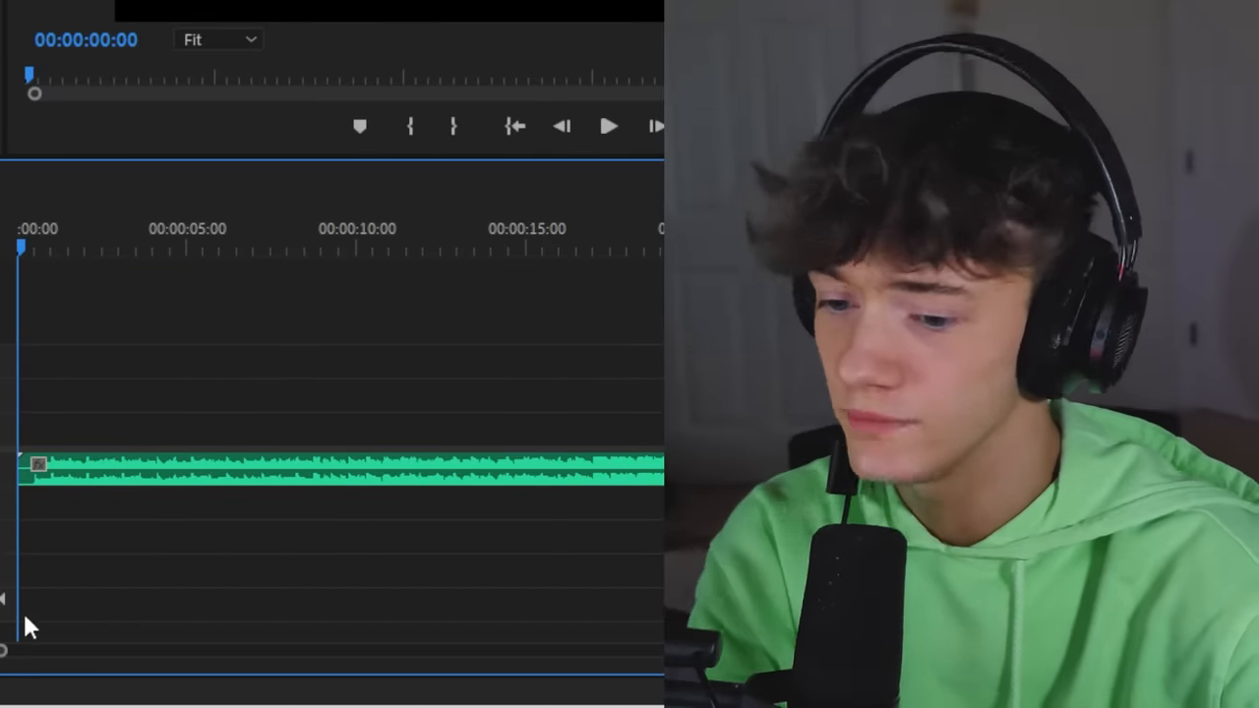
Play the new song clip to hear its slowed sound
{"action": "left_click", "coordinate": [608, 126]}
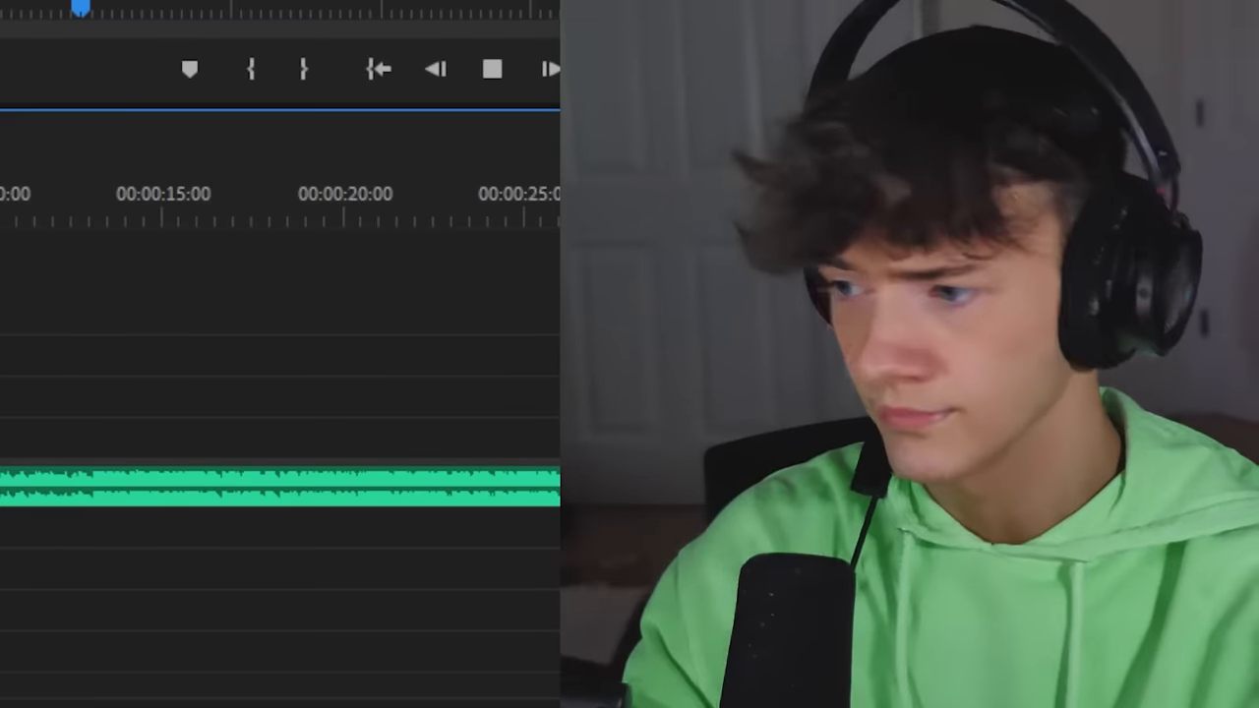
Stop playback and return the playhead to zero with the timeline zoomed out
{"action": "left_click", "coordinate": [492, 69]}
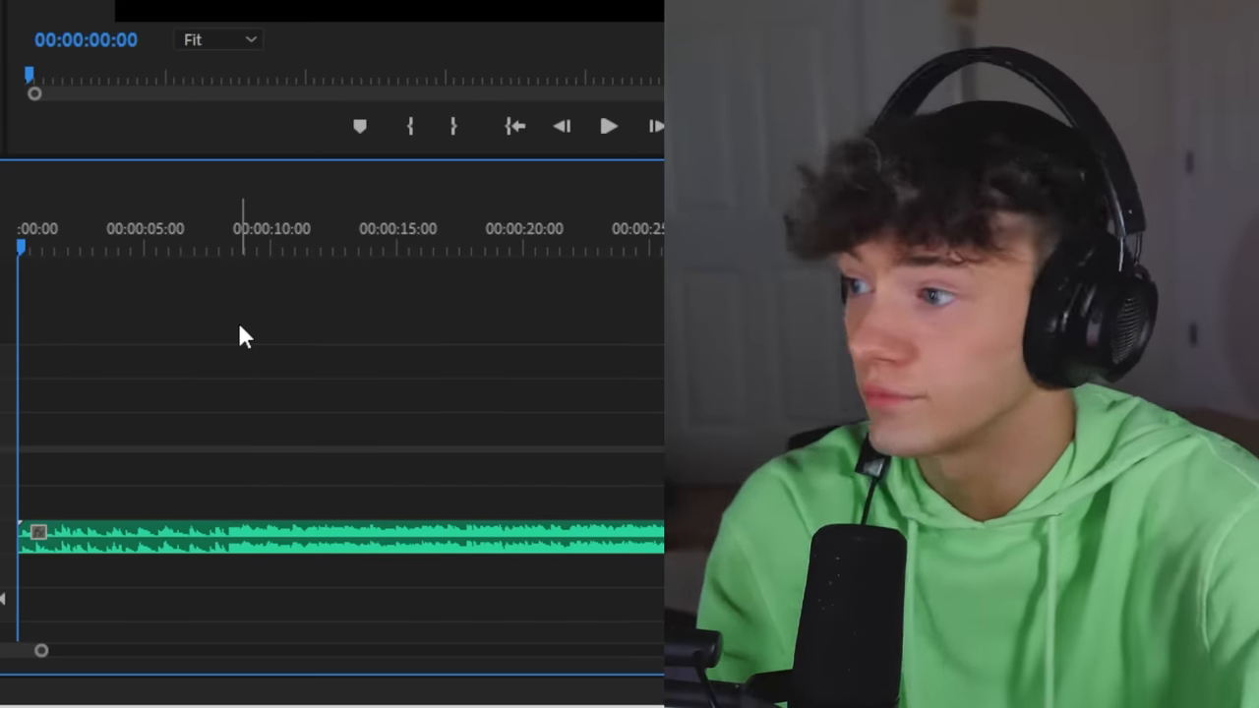
Play and stop the speed-altered song clip, then bring up its Speed/Duration settings
{"action": "left_click", "coordinate": [607, 125]}
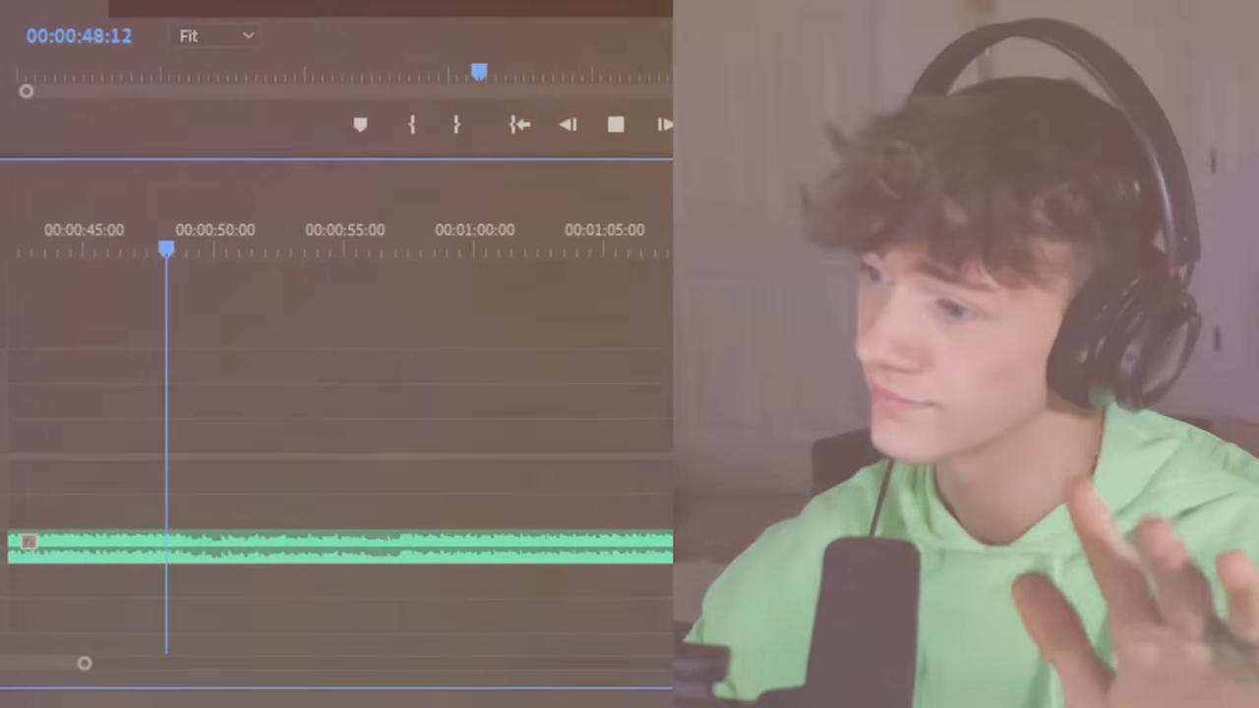
{"action": "left_click", "coordinate": [607, 124]}
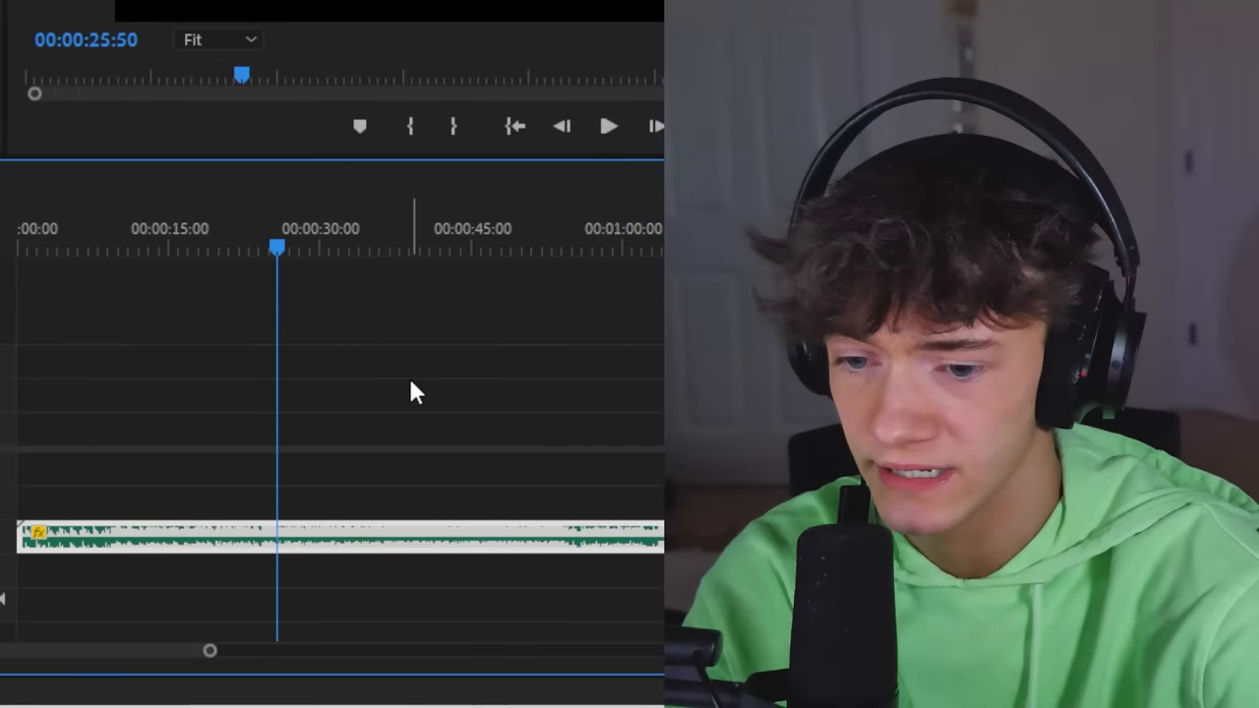
{"action": "left_click", "coordinate": [608, 126]}
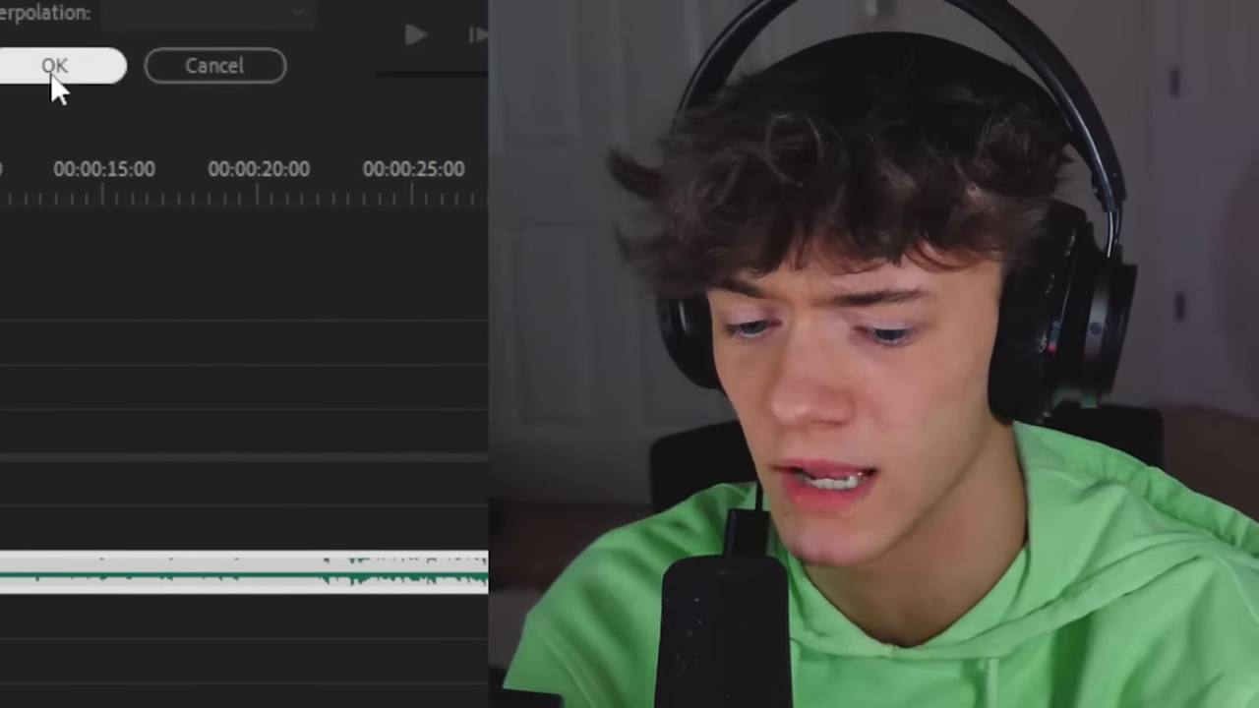
Confirm the slower clip speed and dismiss the Speed/Duration dialog
{"action": "left_click", "coordinate": [54, 65]}
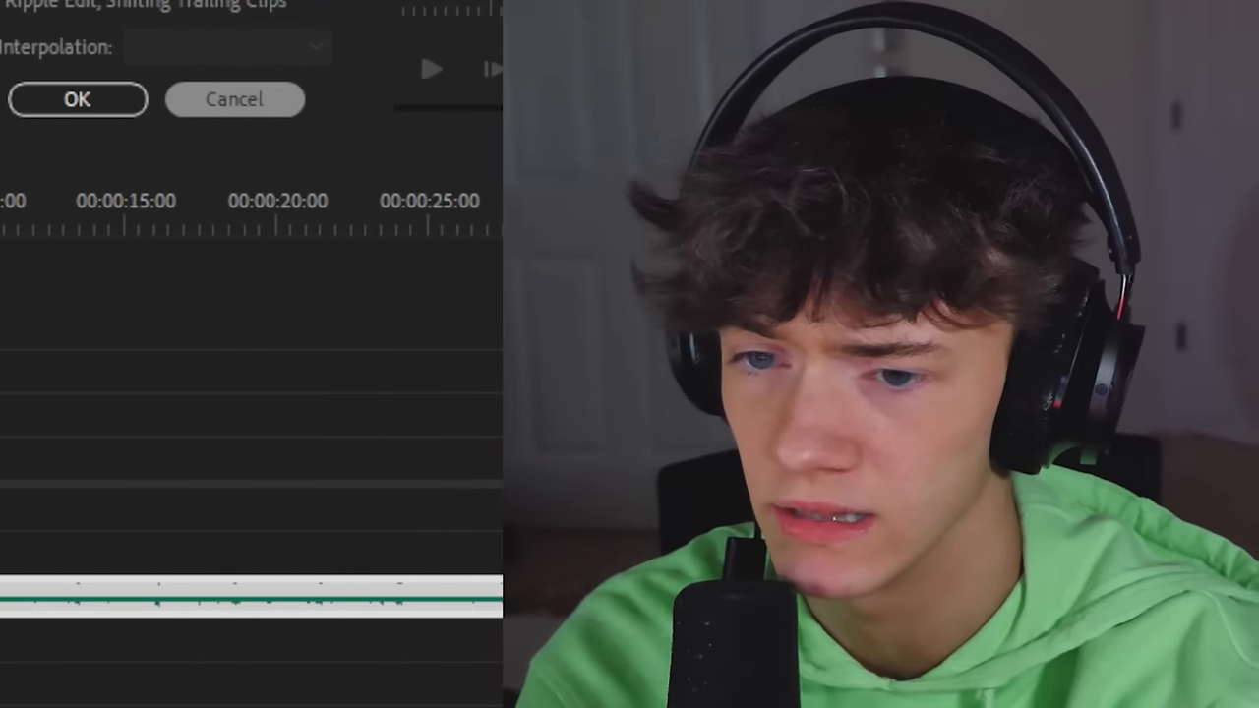
{"action": "left_click", "coordinate": [77, 98]}
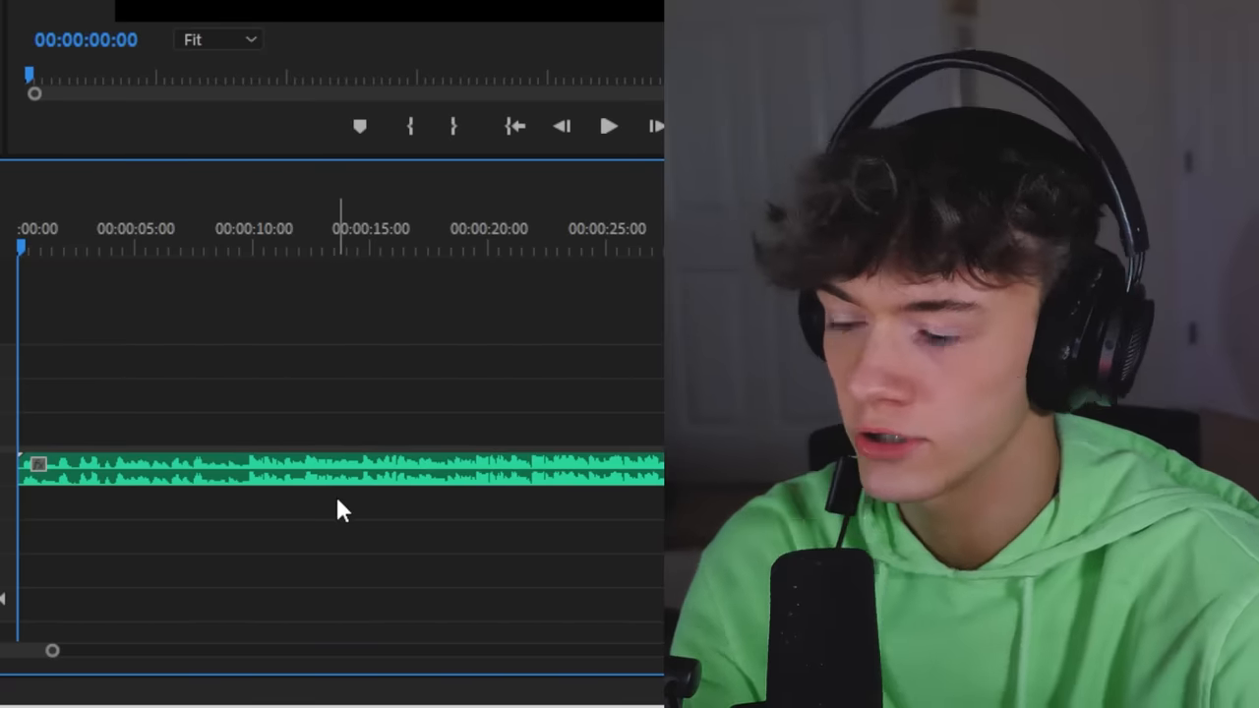
Select the newest song clip and play it back past fifteen seconds
{"action": "left_click", "coordinate": [608, 126]}
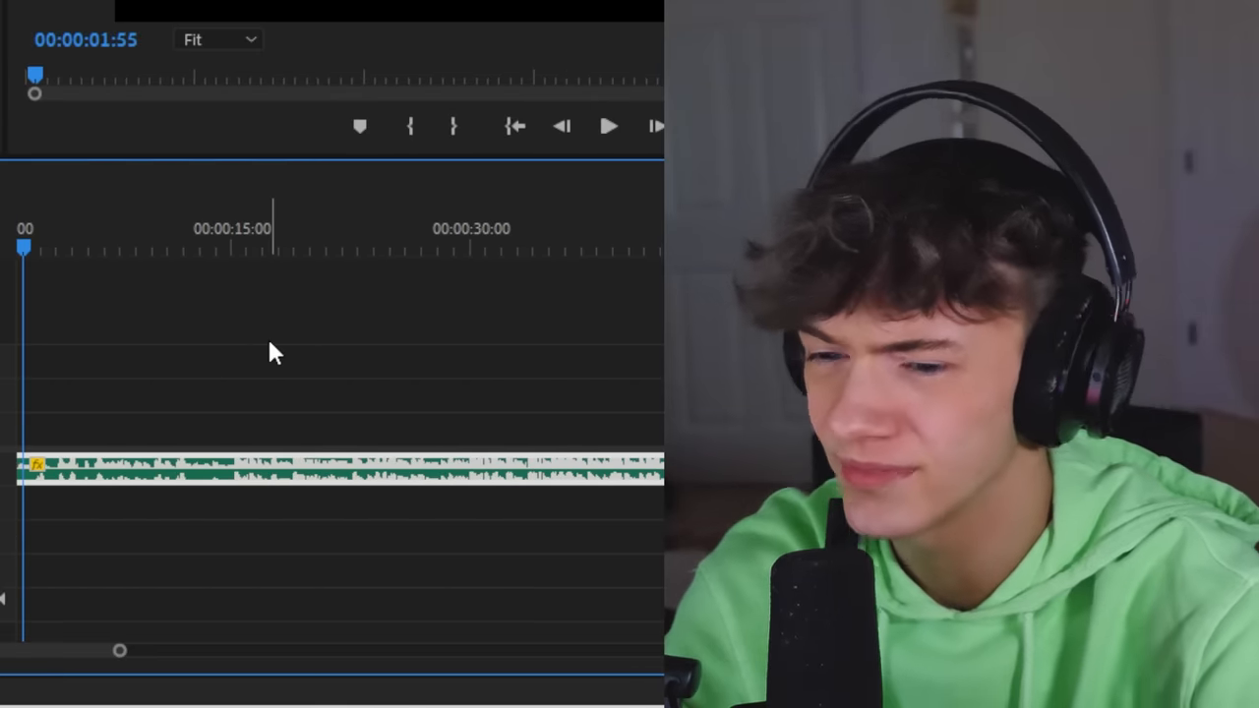
{"action": "left_click", "coordinate": [607, 126]}
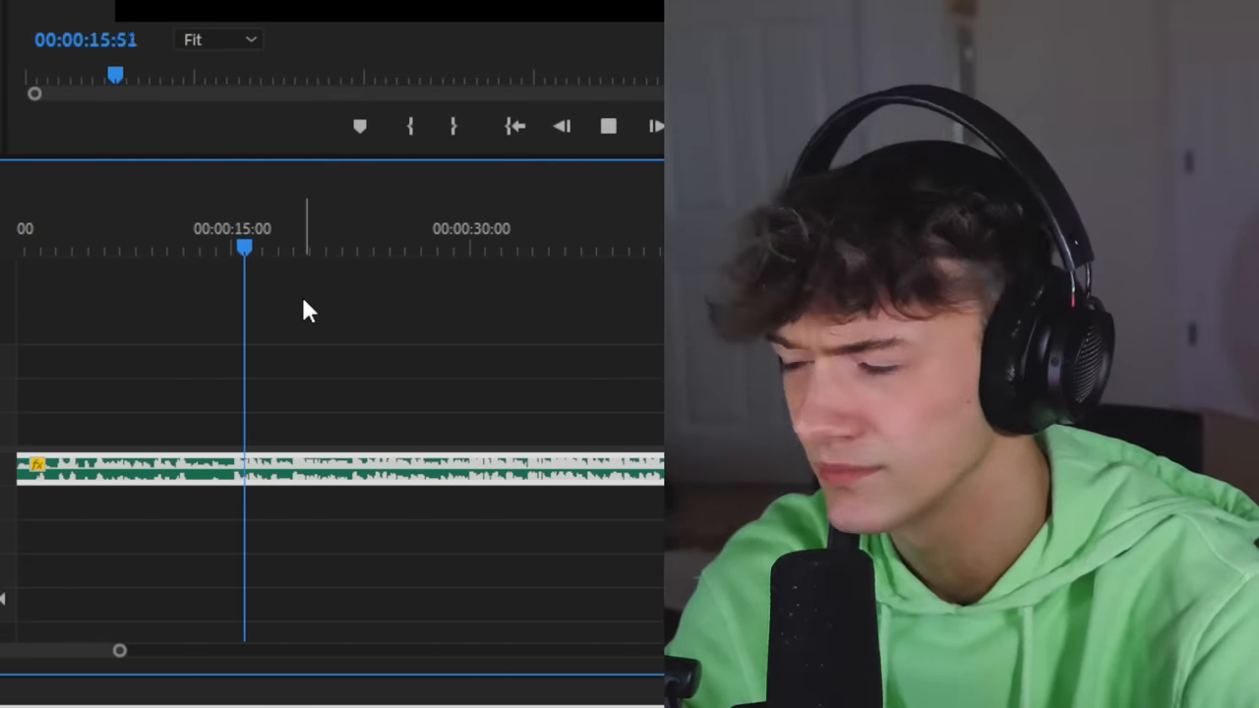